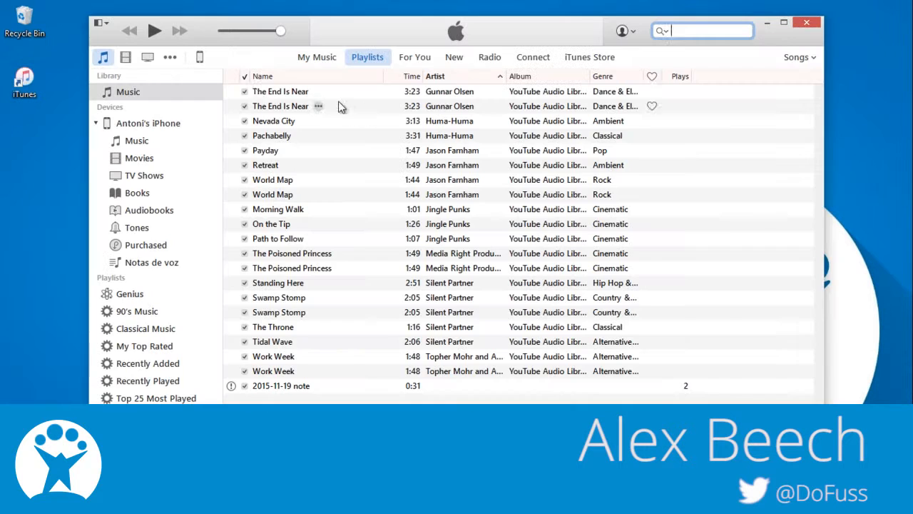
# Step: Switch from iTunes to iTools' connection screen asking the iPhone to trust this computer
pyautogui.click(102, 20)
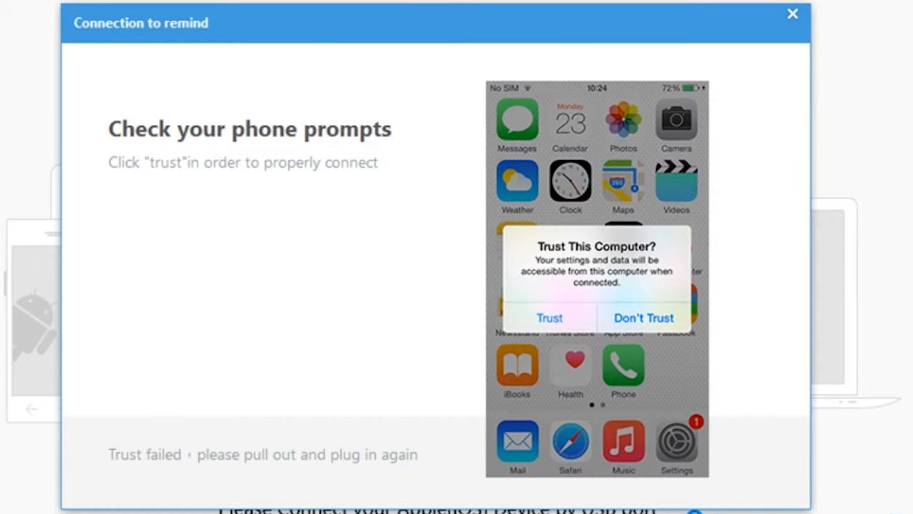
# Step: Dismiss the trust reminder and show the iPhone's 18 songs in iTools Music
pyautogui.click(547, 317)
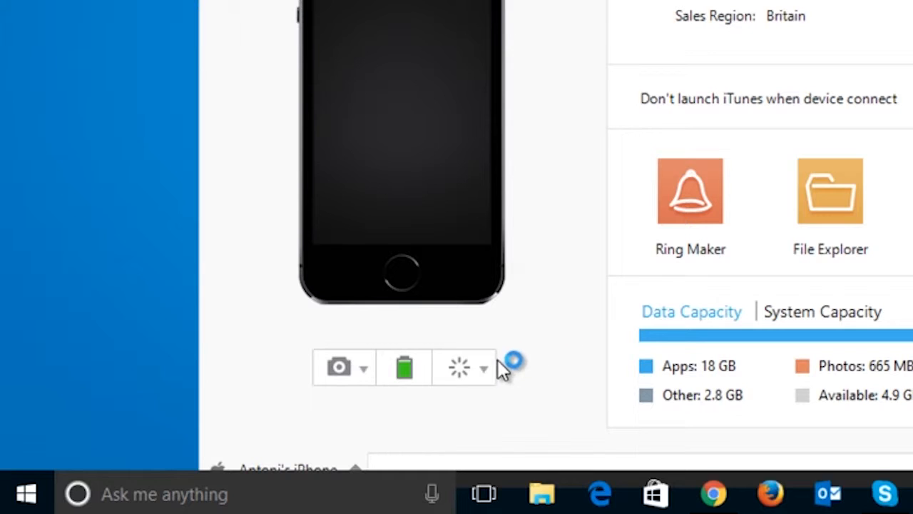
pyautogui.click(485, 366)
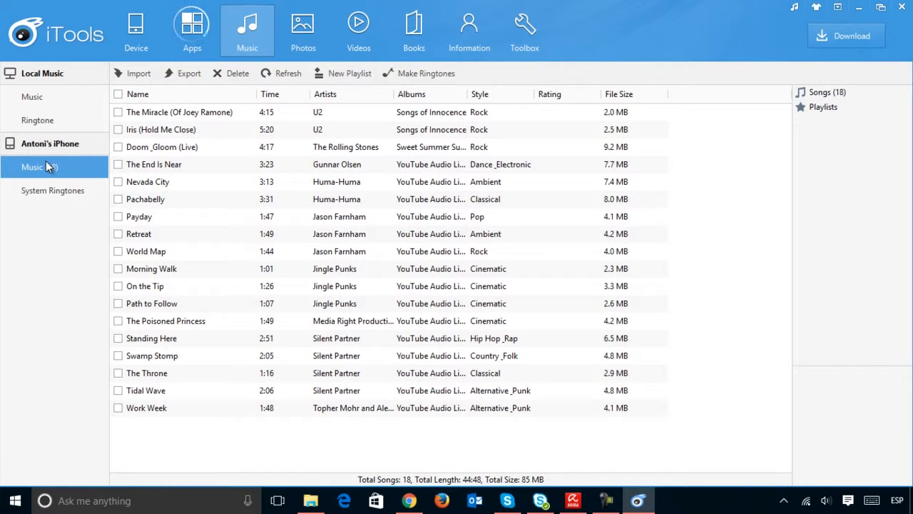
# Step: Run Fast Optimization to clear the phone's caches and temporary data
pyautogui.click(303, 27)
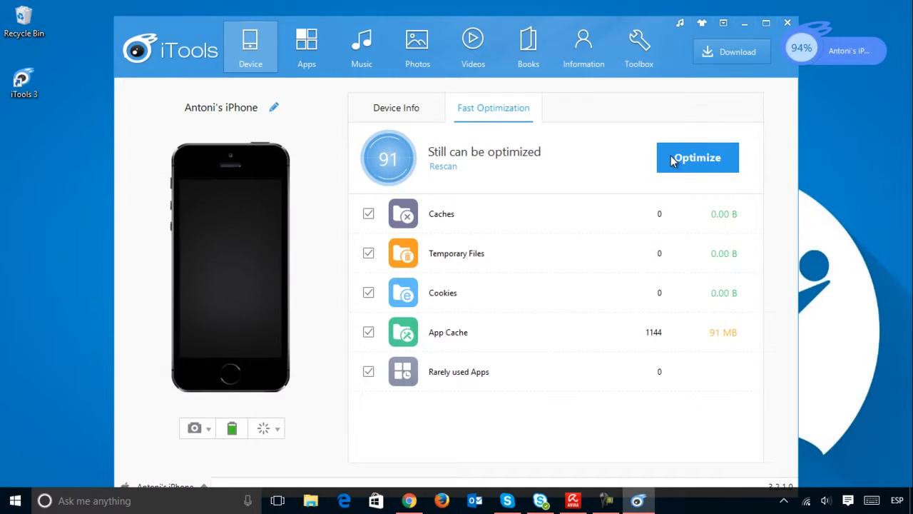
pyautogui.click(697, 158)
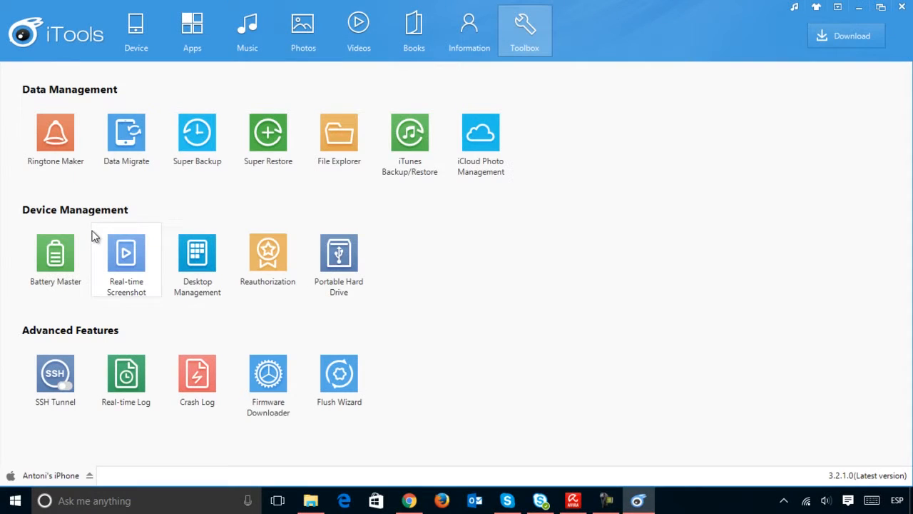
pyautogui.click(55, 253)
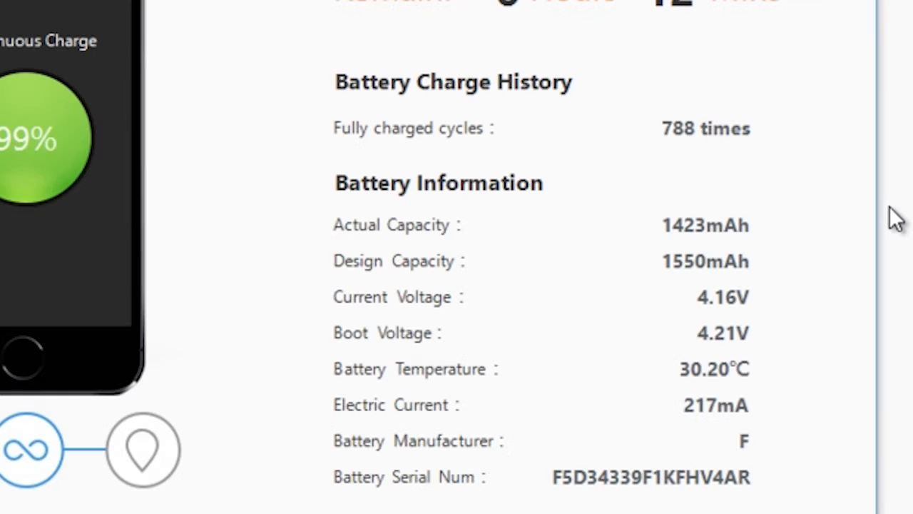
pyautogui.moveTo(897, 241)
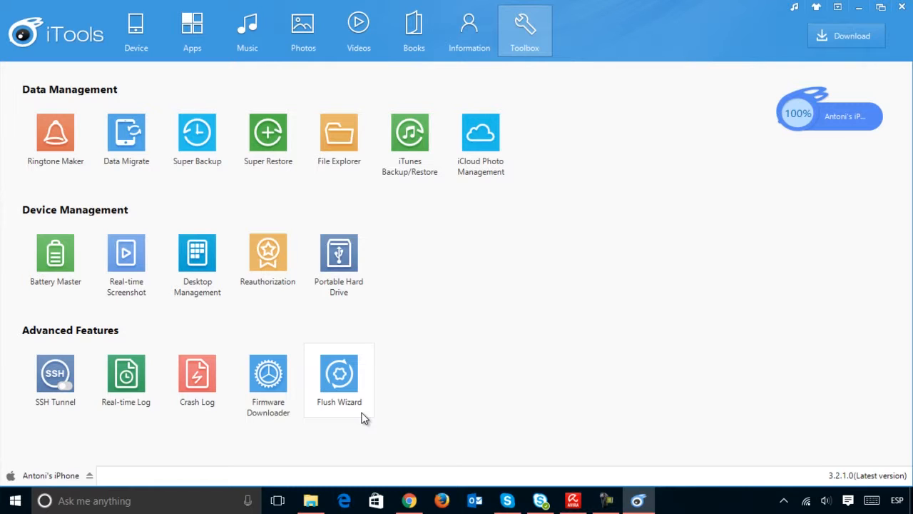
# Step: Trim the 'EPMD- Da Joint.mp3' ringtone to start at 1:00, then open Super Backup
pyautogui.click(55, 133)
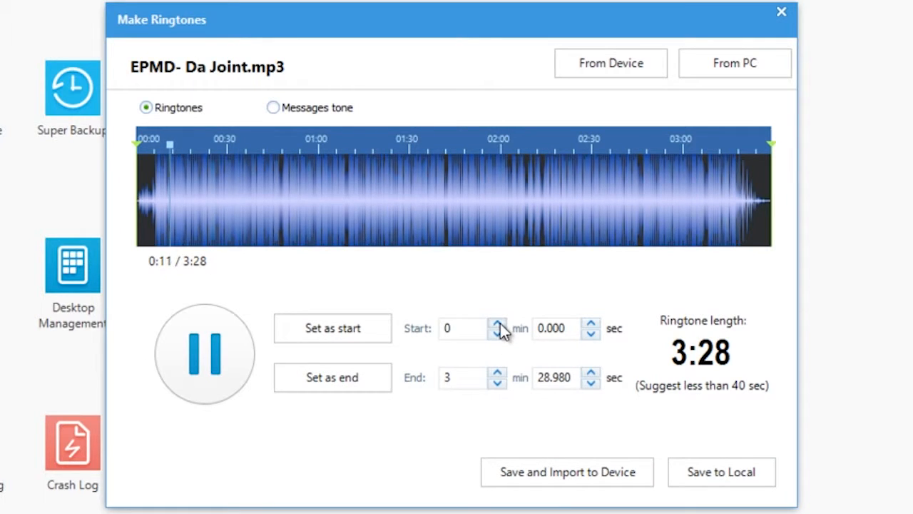
pyautogui.click(498, 322)
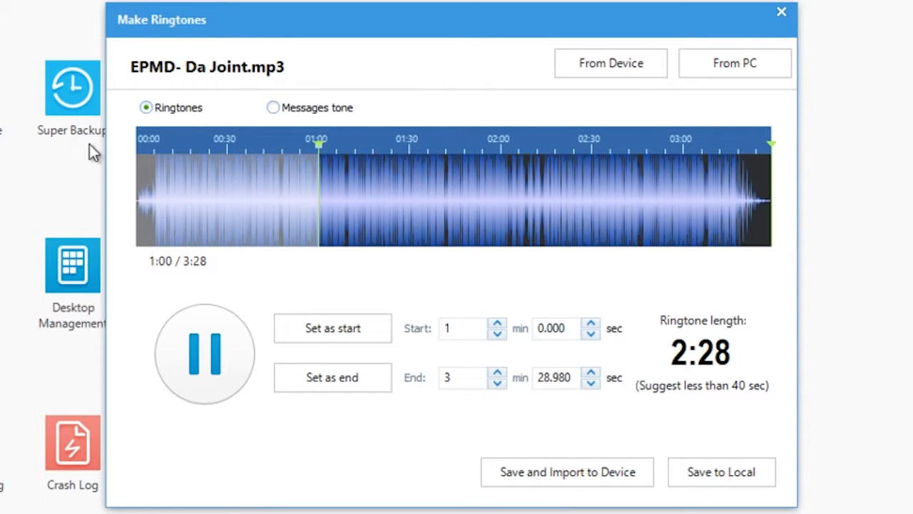
pyautogui.click(778, 14)
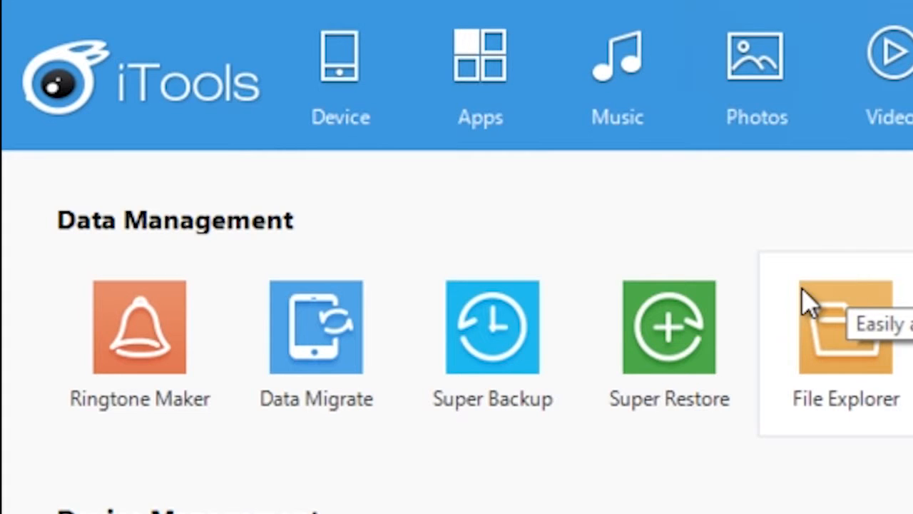
pyautogui.click(494, 328)
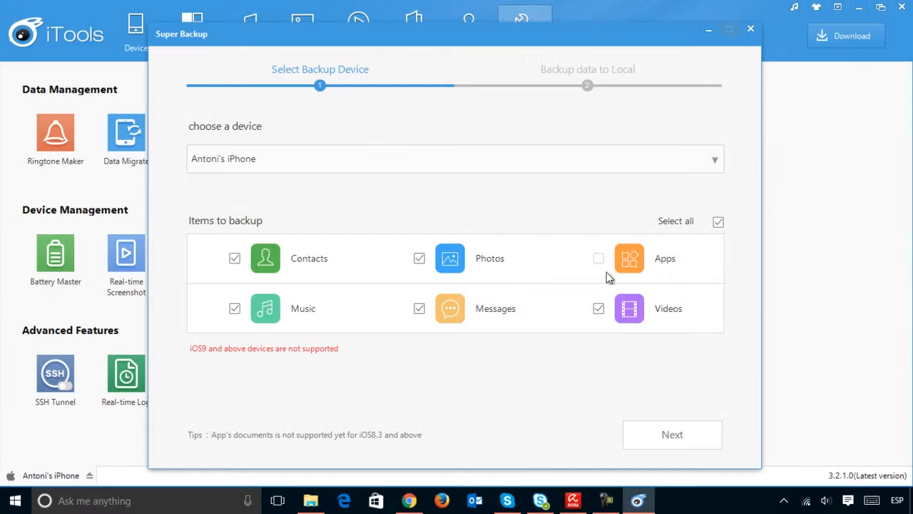
pyautogui.moveTo(734, 295)
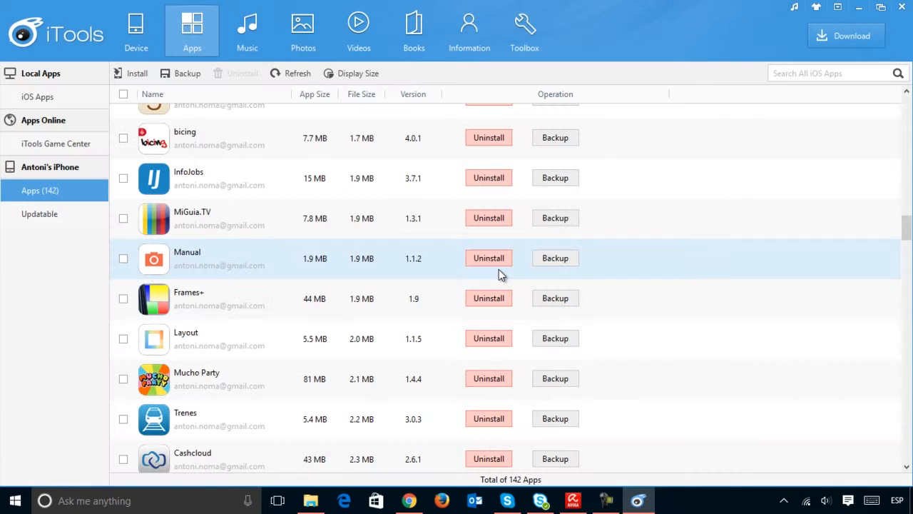
pyautogui.moveTo(501, 270)
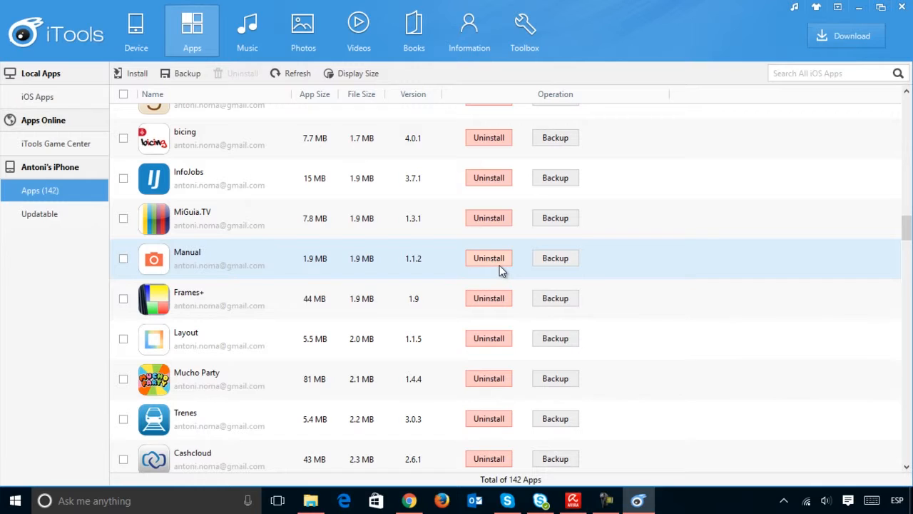
# Step: Start uninstalling the Manual app, then cancel so it stays installed
pyautogui.click(489, 258)
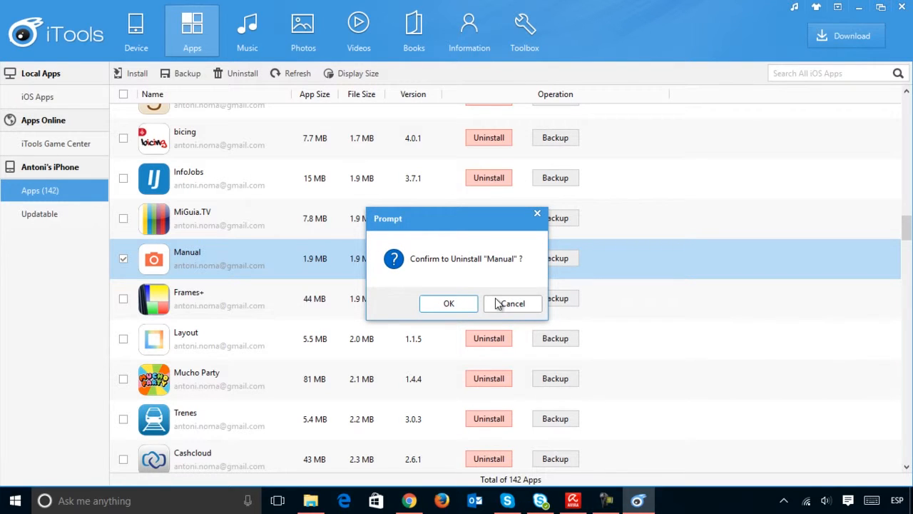
pyautogui.moveTo(503, 308)
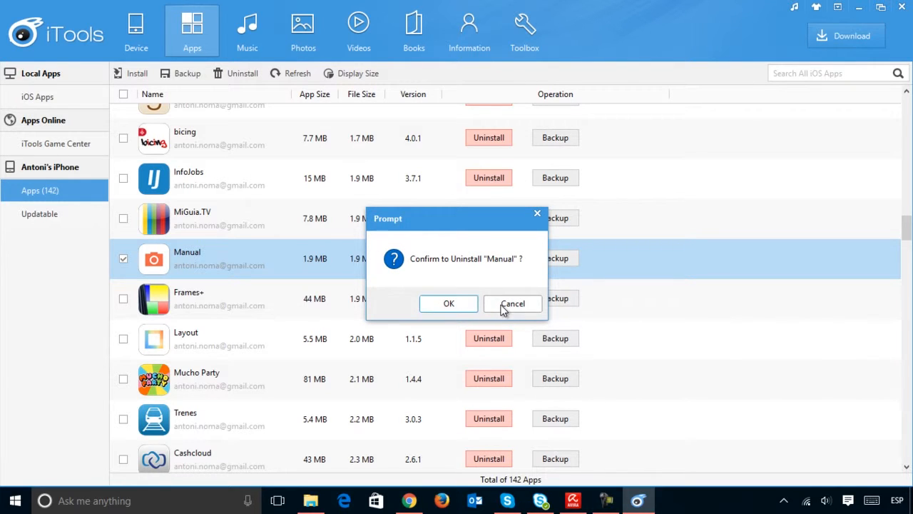
pyautogui.click(512, 303)
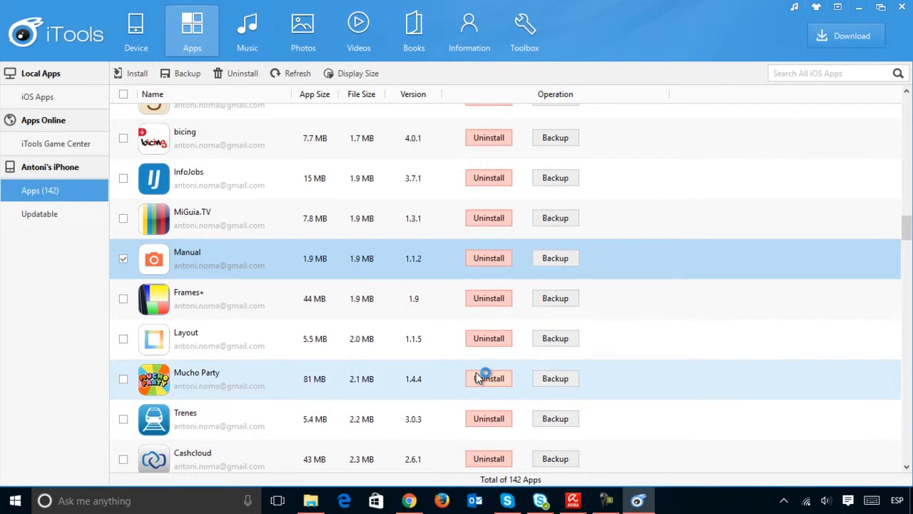
# Step: Check the phone's battery summary in the device widget, then close it
pyautogui.click(525, 30)
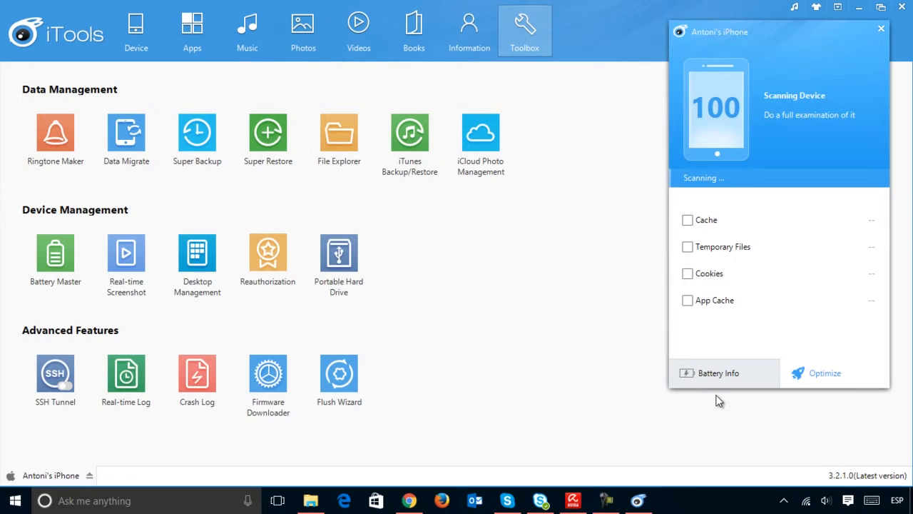
pyautogui.click(717, 373)
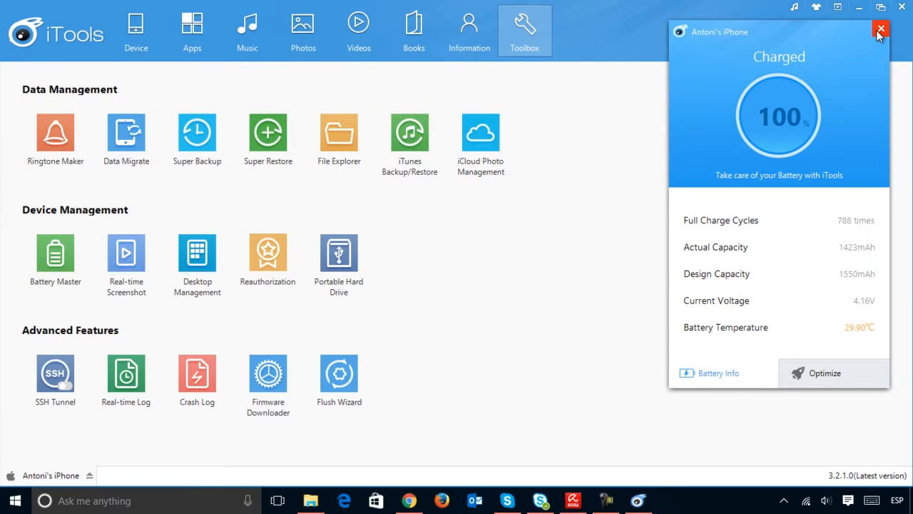
pyautogui.click(126, 251)
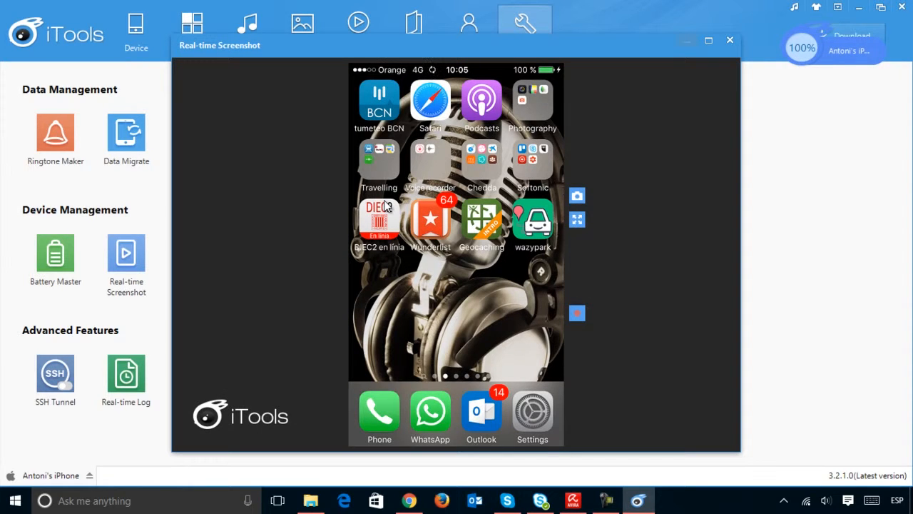